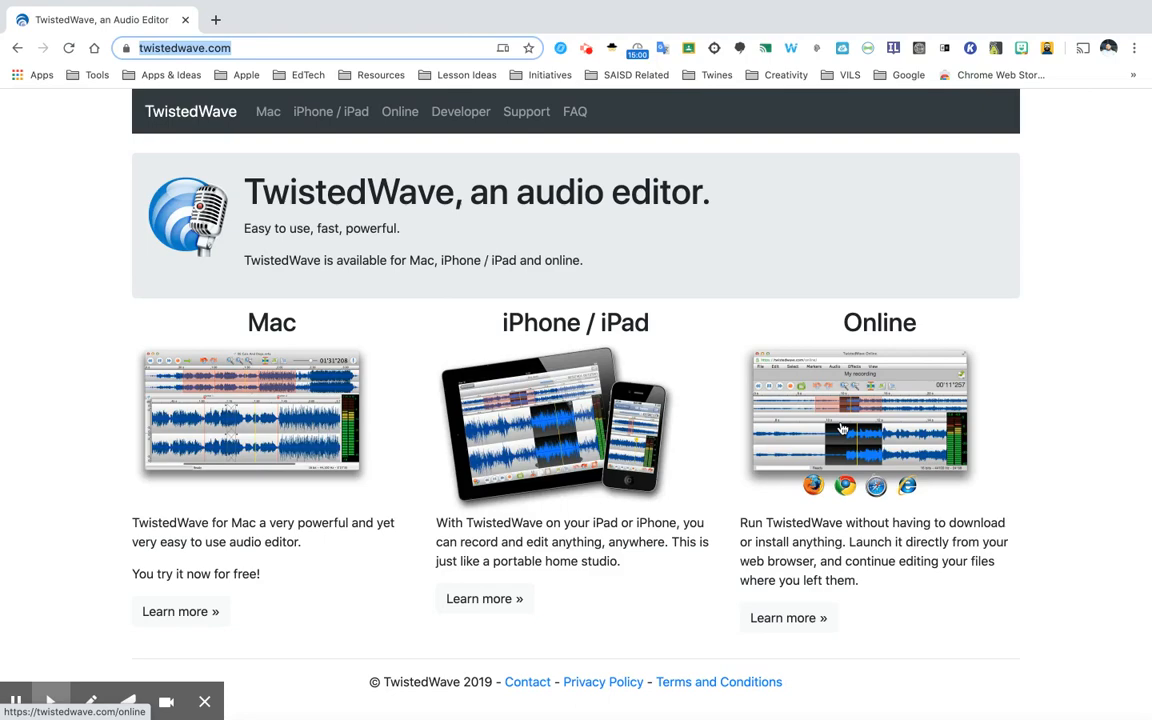
Step: Follow 'Learn more »' under Online on the TwistedWave homepage
{"action": "left_click", "coordinate": [788, 617]}
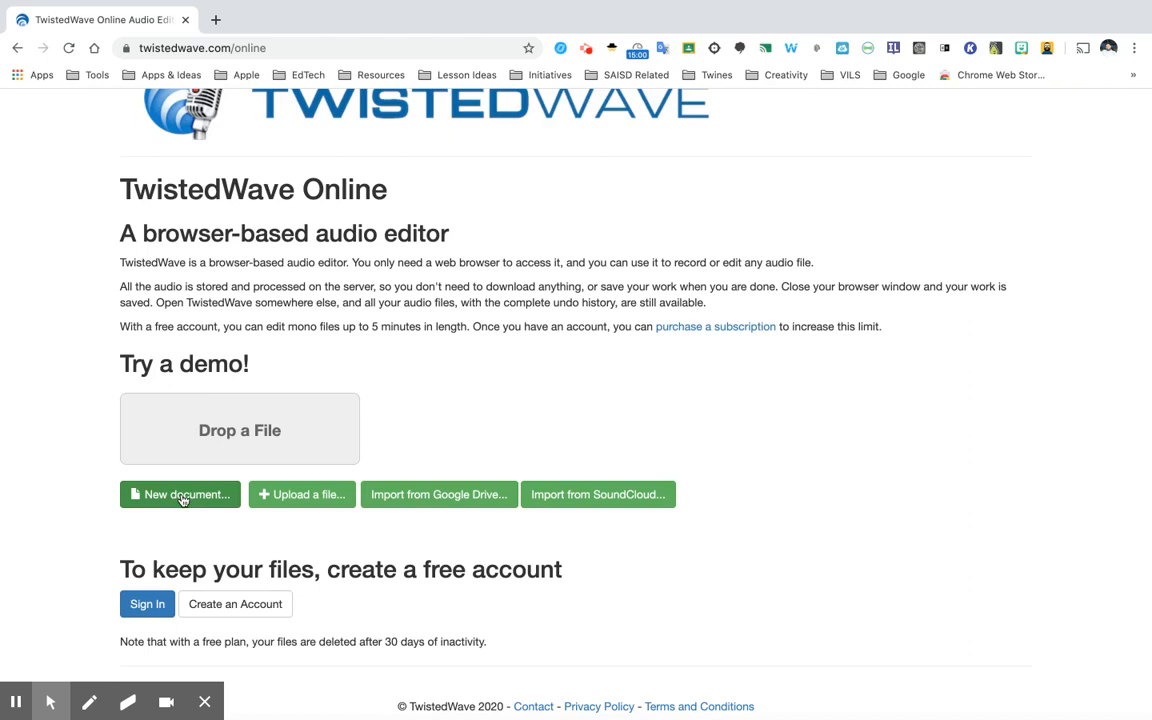
Step: Create a blank untitled audio document with 'New document...'
{"action": "left_click", "coordinate": [180, 494]}
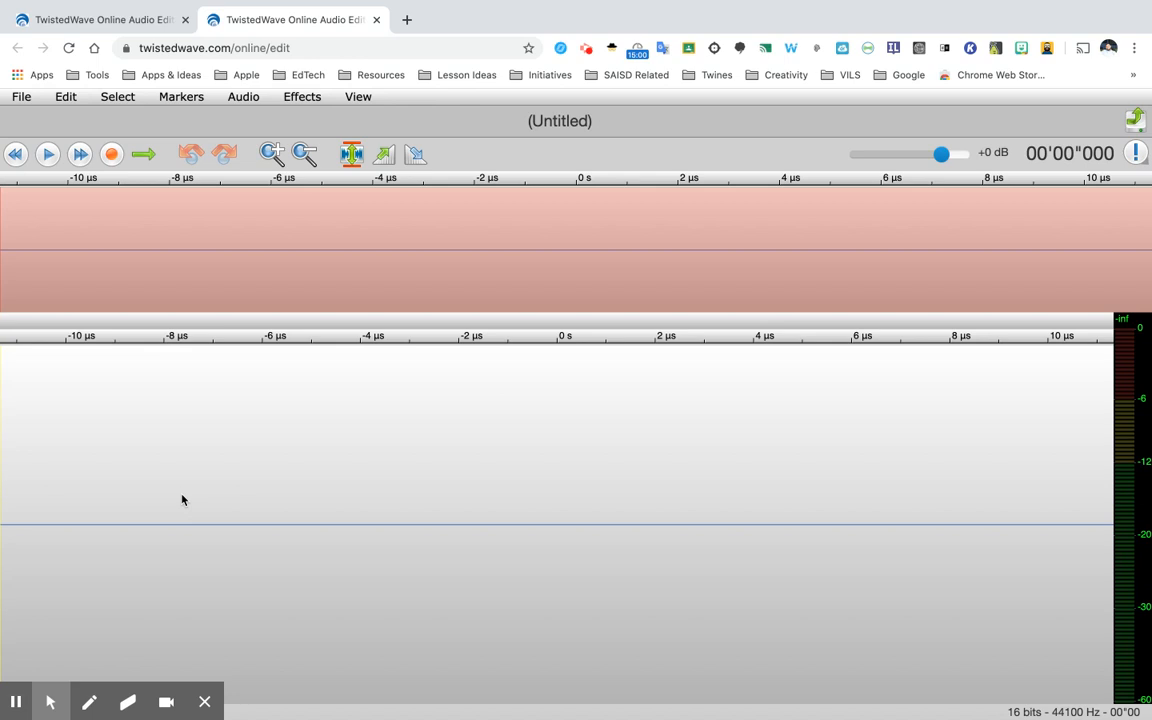
{"action": "mouse_move", "coordinate": [112, 154]}
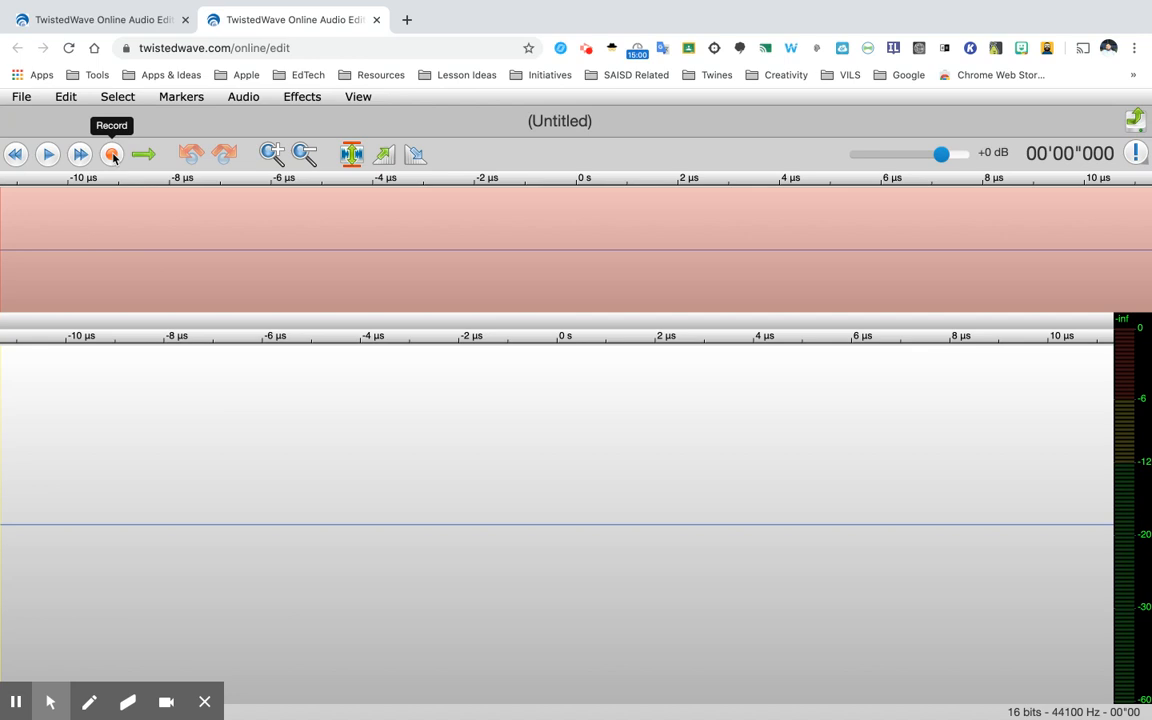
Step: Start recording the spoken podcast intro with the red Record button
{"action": "left_click", "coordinate": [112, 153]}
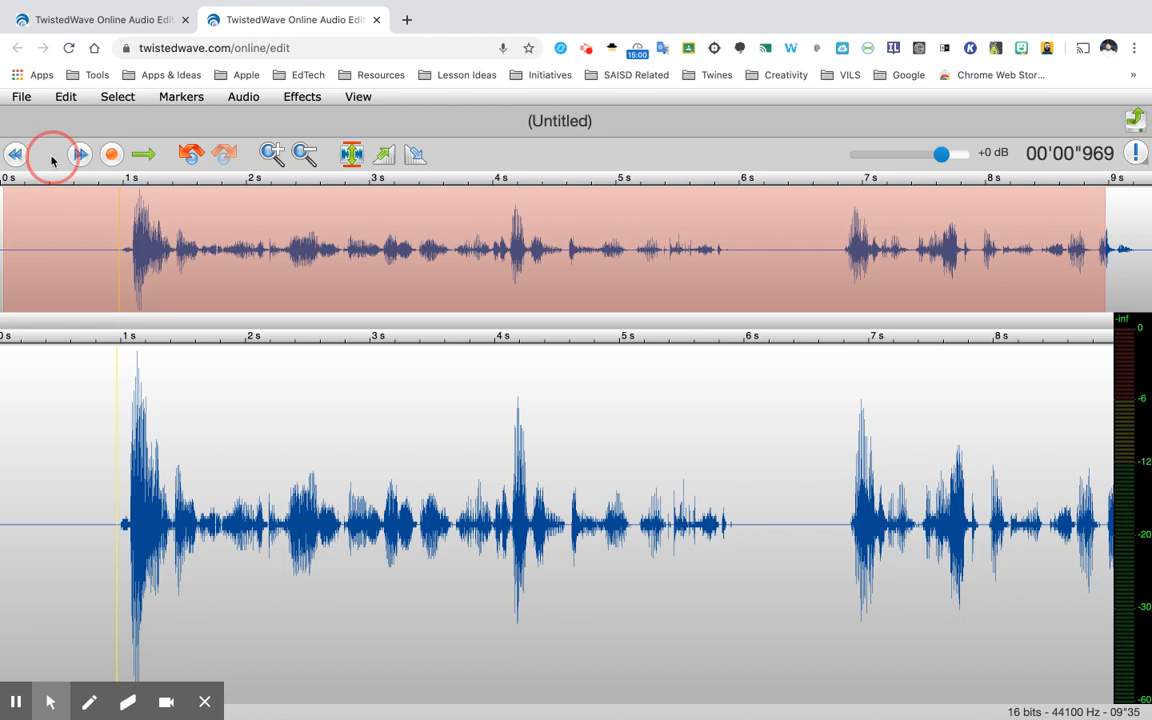
Step: Stop the recording after about nine seconds of speech
{"action": "left_click", "coordinate": [48, 154]}
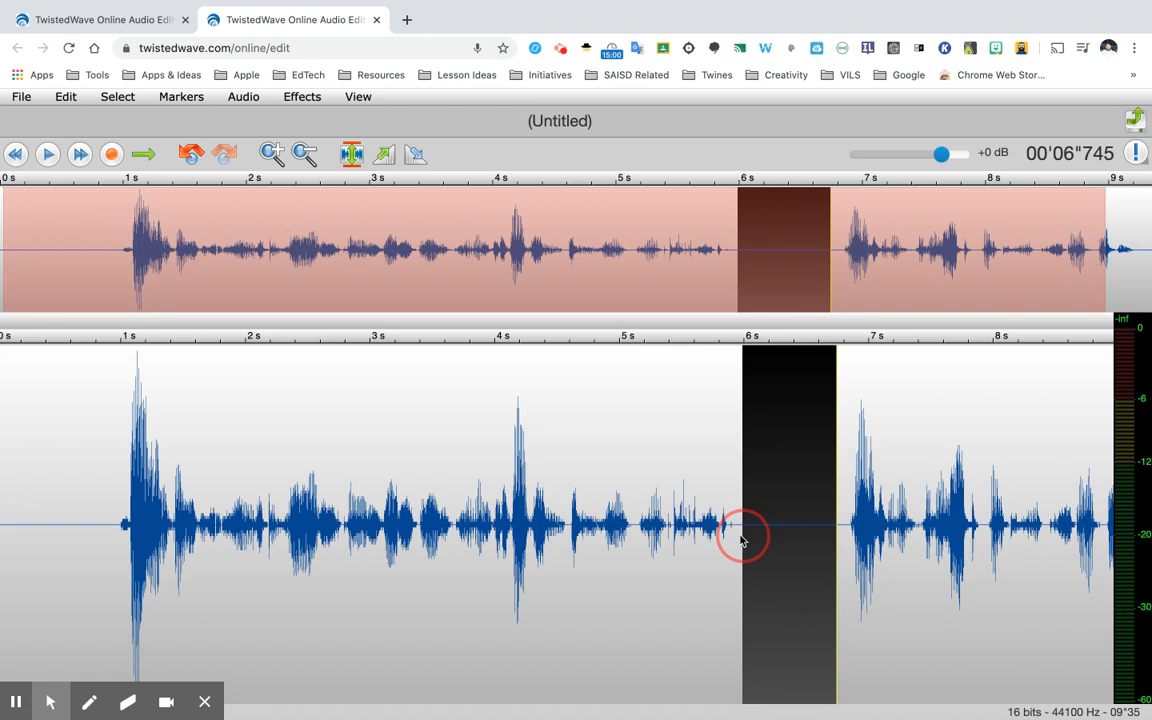
Step: Cut the selected silent pause near six seconds from the recording
{"action": "left_click", "coordinate": [64, 96]}
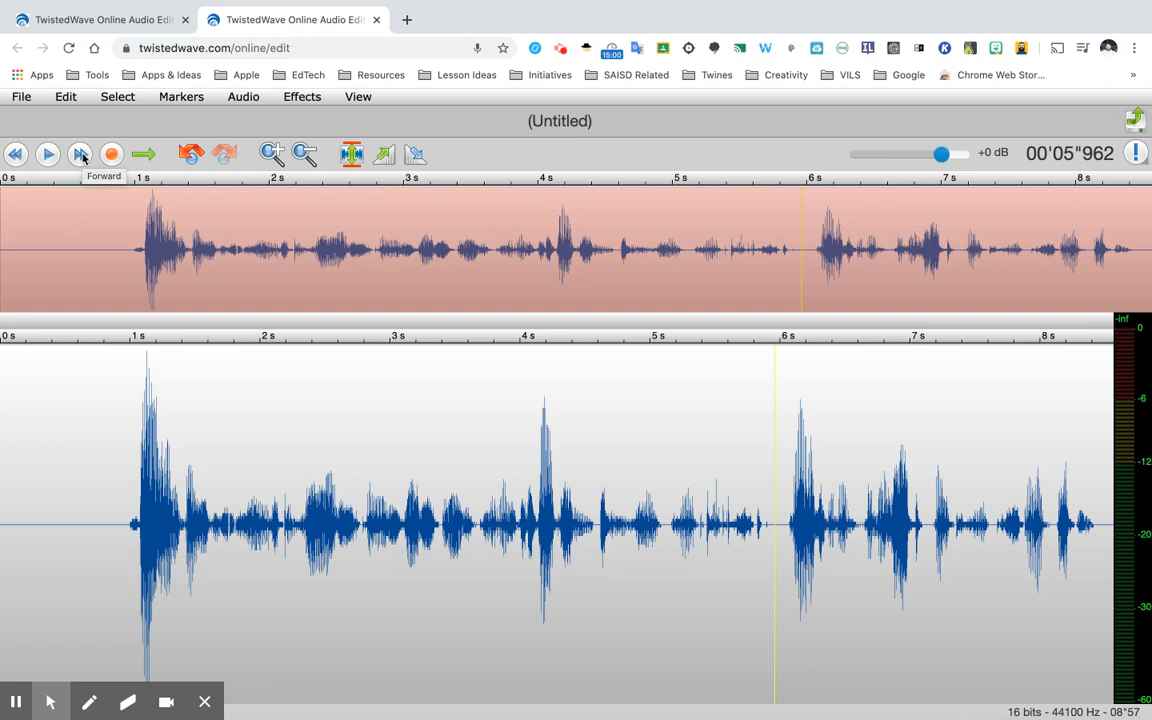
{"action": "mouse_move", "coordinate": [302, 96]}
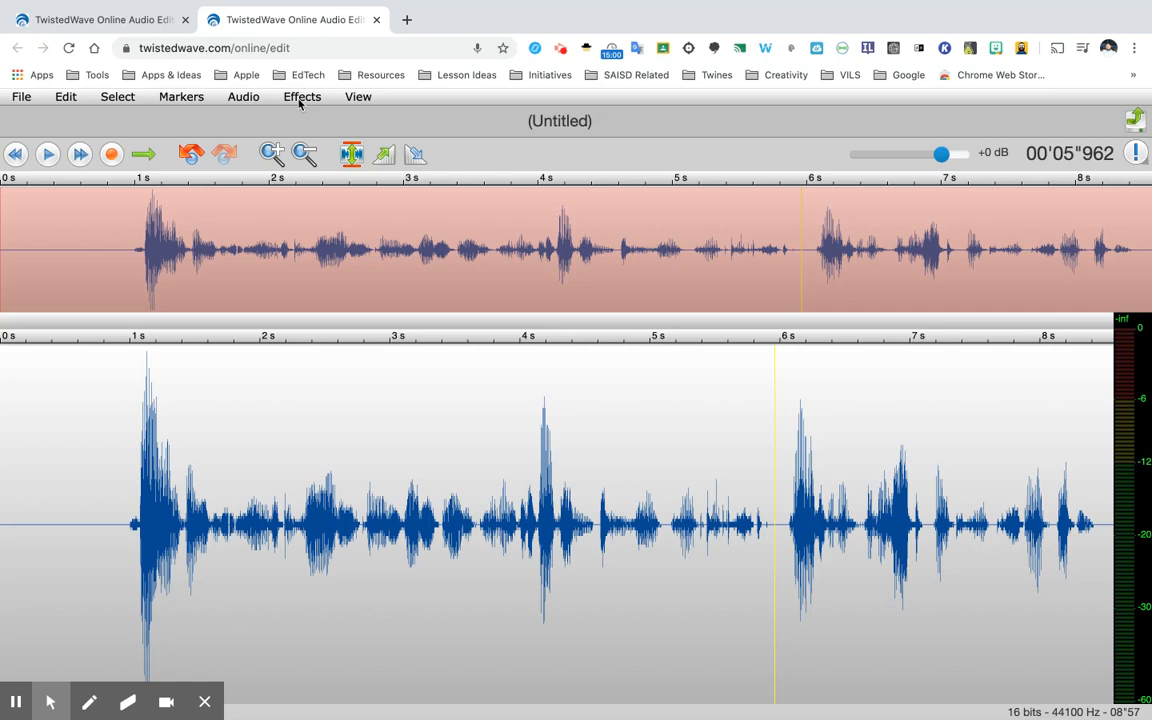
Step: Browse the Select menu, then the File menu to find the download options
{"action": "left_click", "coordinate": [117, 96]}
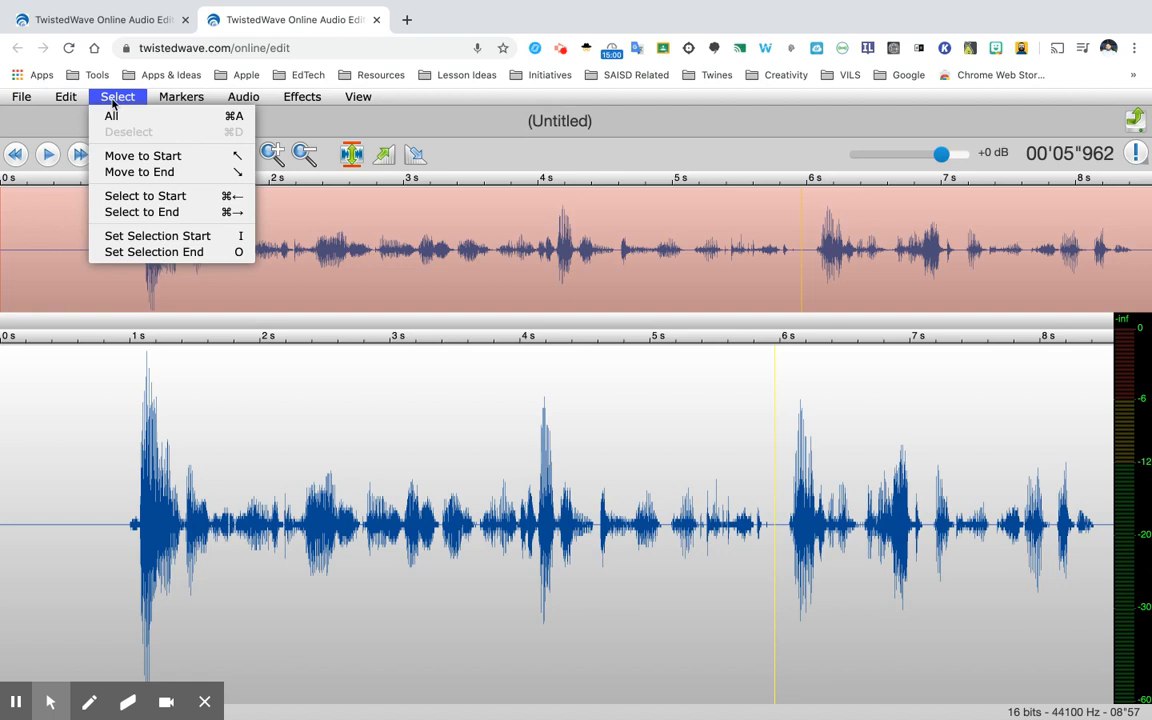
{"action": "left_click", "coordinate": [20, 96]}
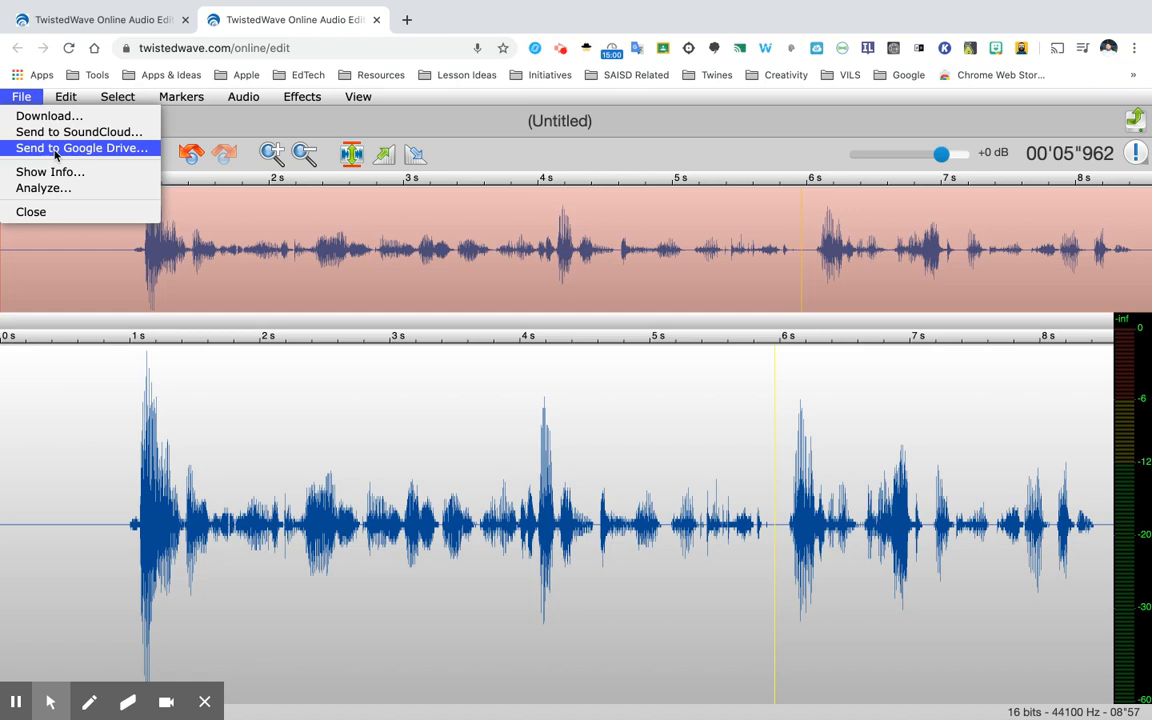
{"action": "mouse_move", "coordinate": [49, 115]}
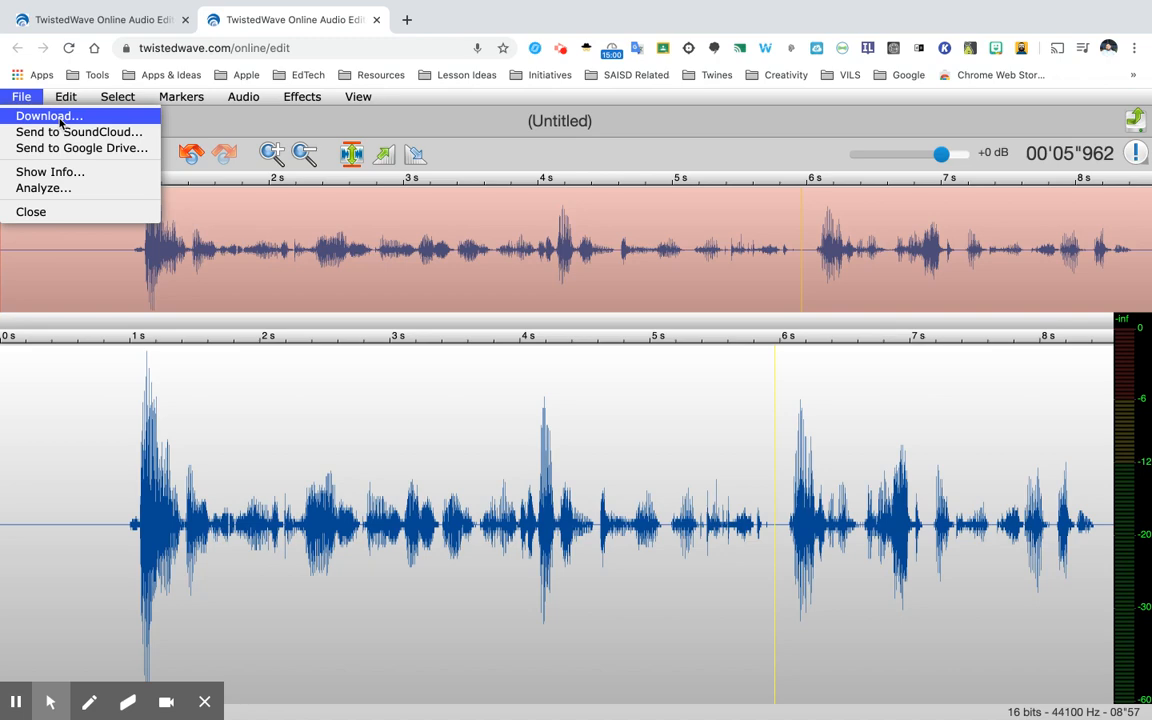
Step: Choose File > Download... to open the Audio Export settings for MP3
{"action": "left_click", "coordinate": [48, 115]}
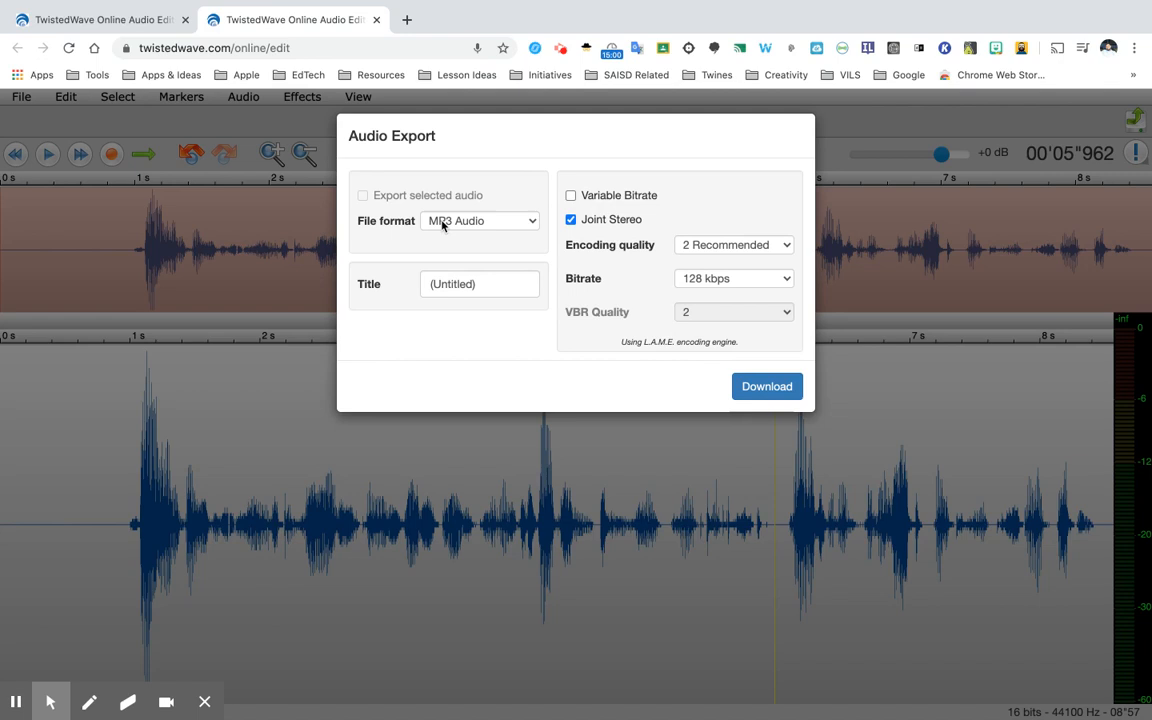